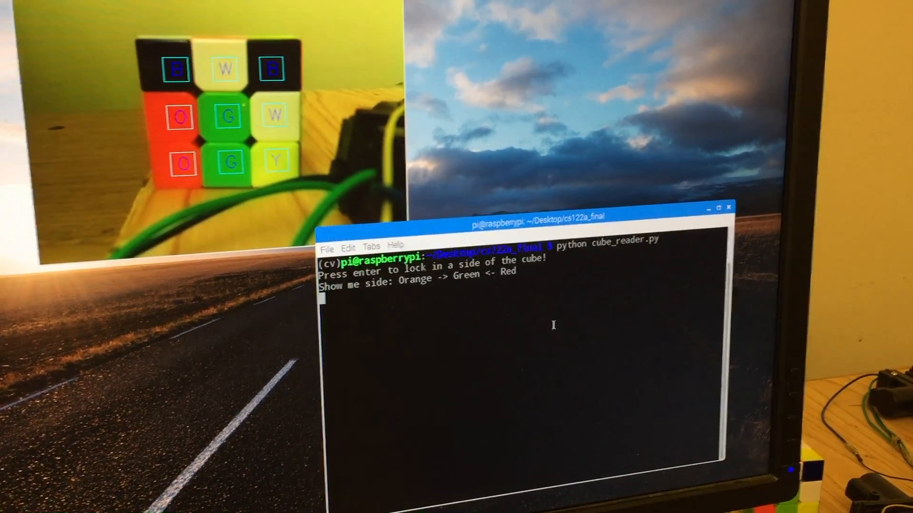
- Capture the green-centred and red-centred faces so their colour grids print in sequence
{"action": "key", "text": "enter"}
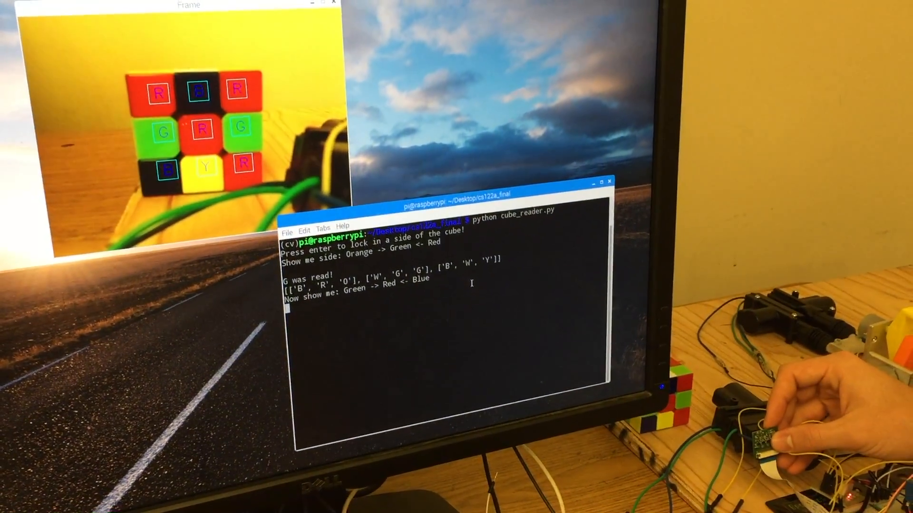
{"action": "key", "text": "enter"}
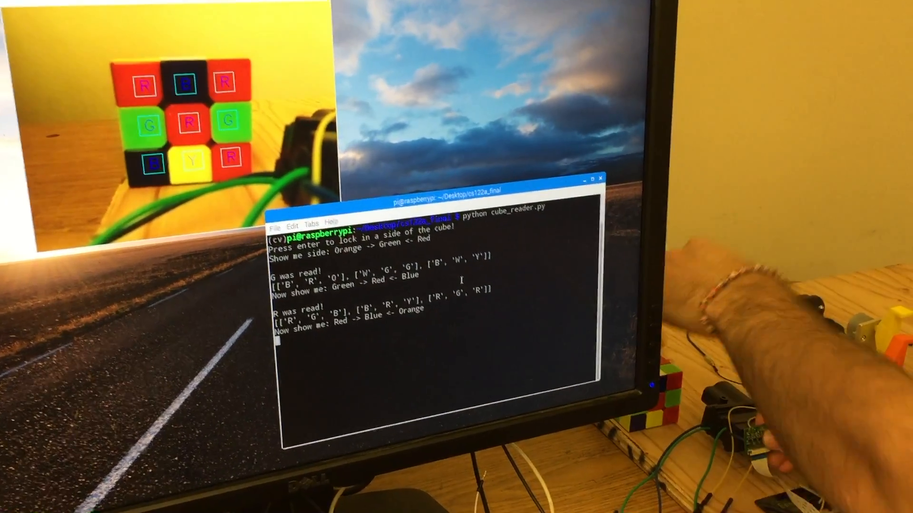